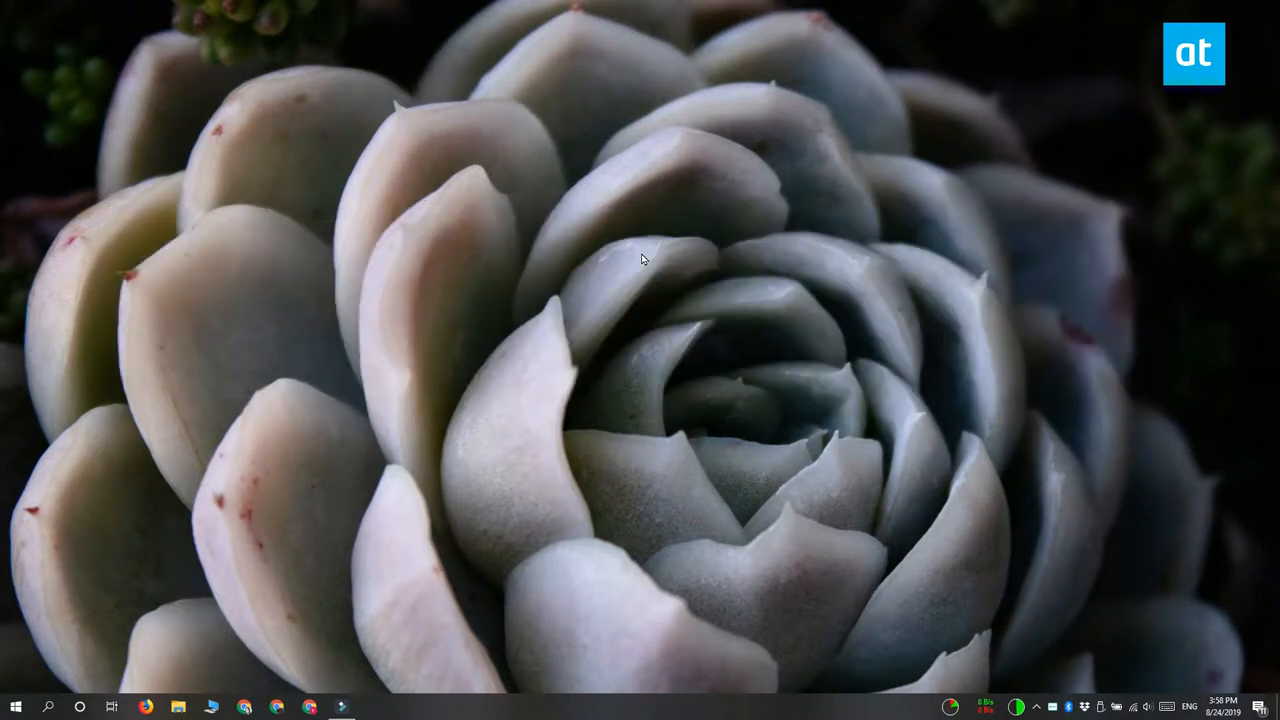
mouse_move(1007, 487)
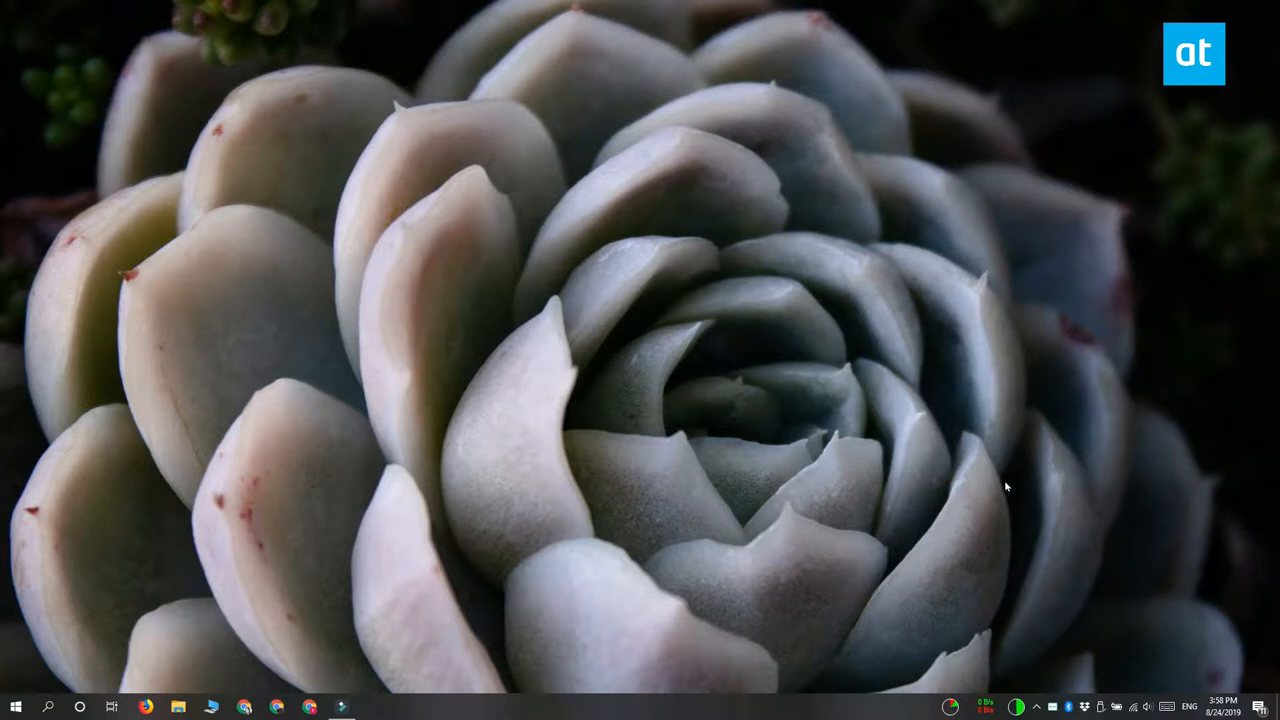
- Peek at the hidden tray icons, then launch Windows Settings into Personalization
left_click(1006, 707)
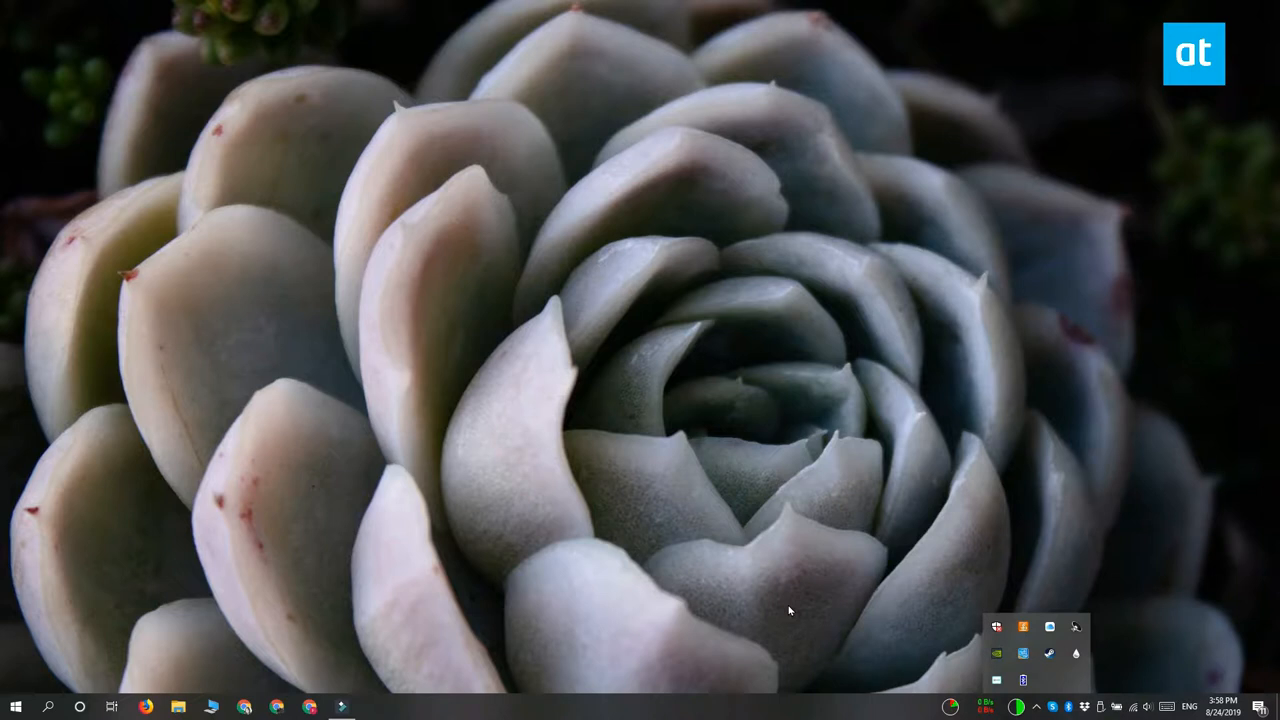
mouse_move(503, 505)
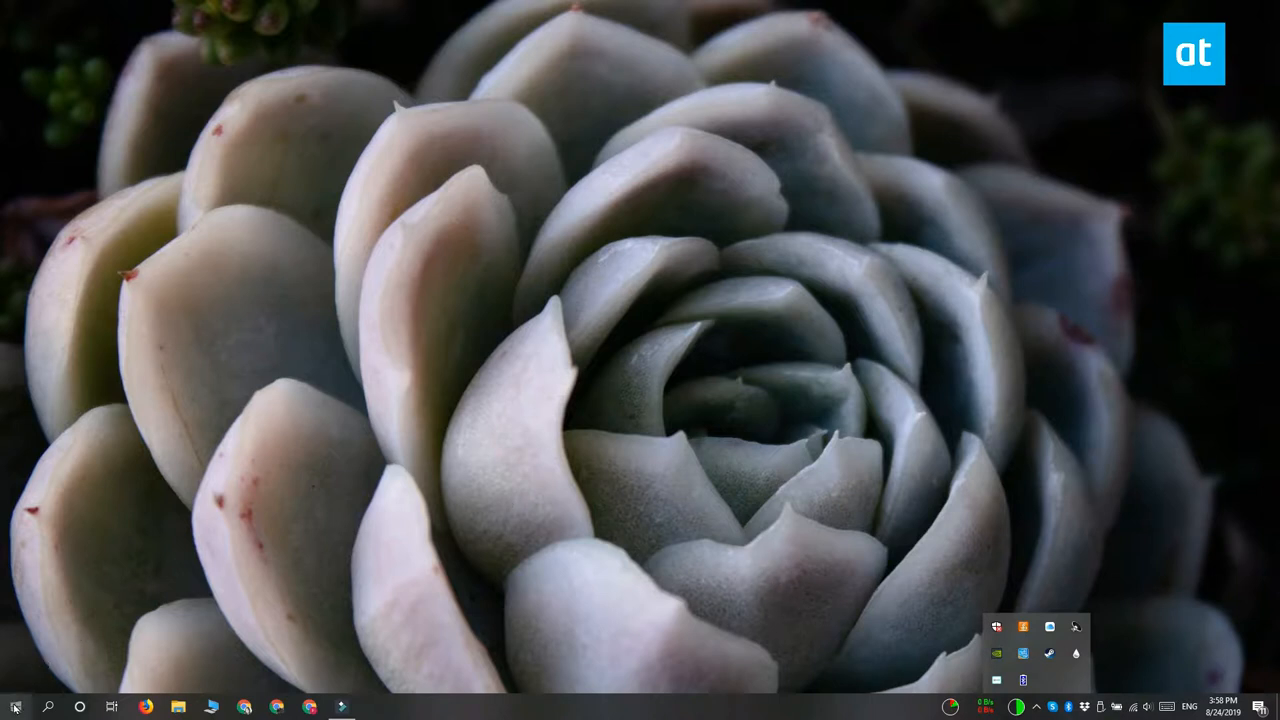
left_click(14, 707)
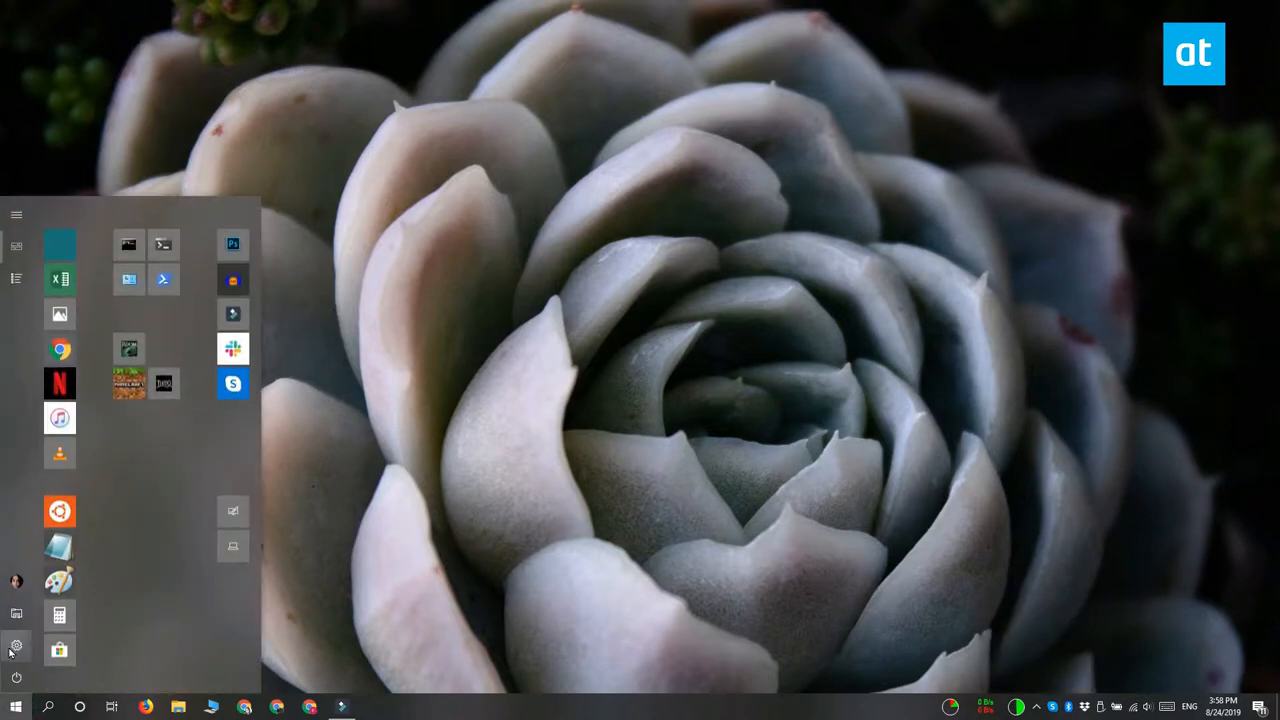
left_click(15, 645)
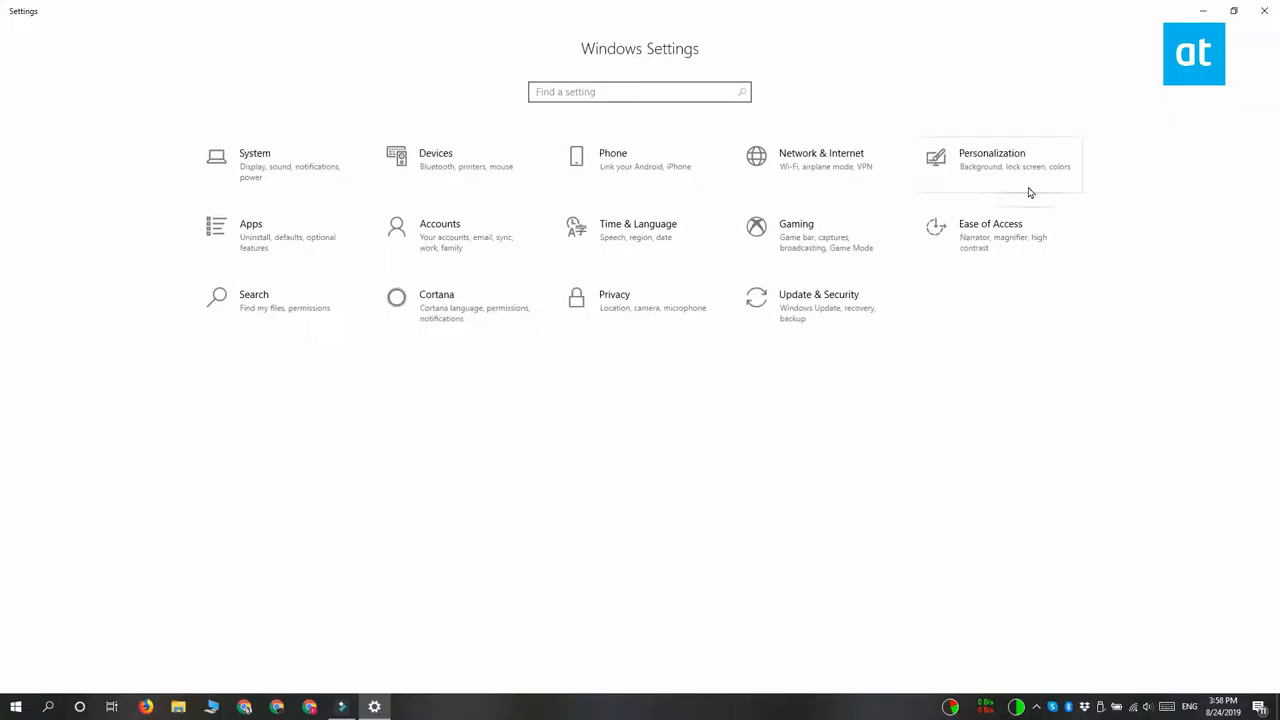
left_click(991, 160)
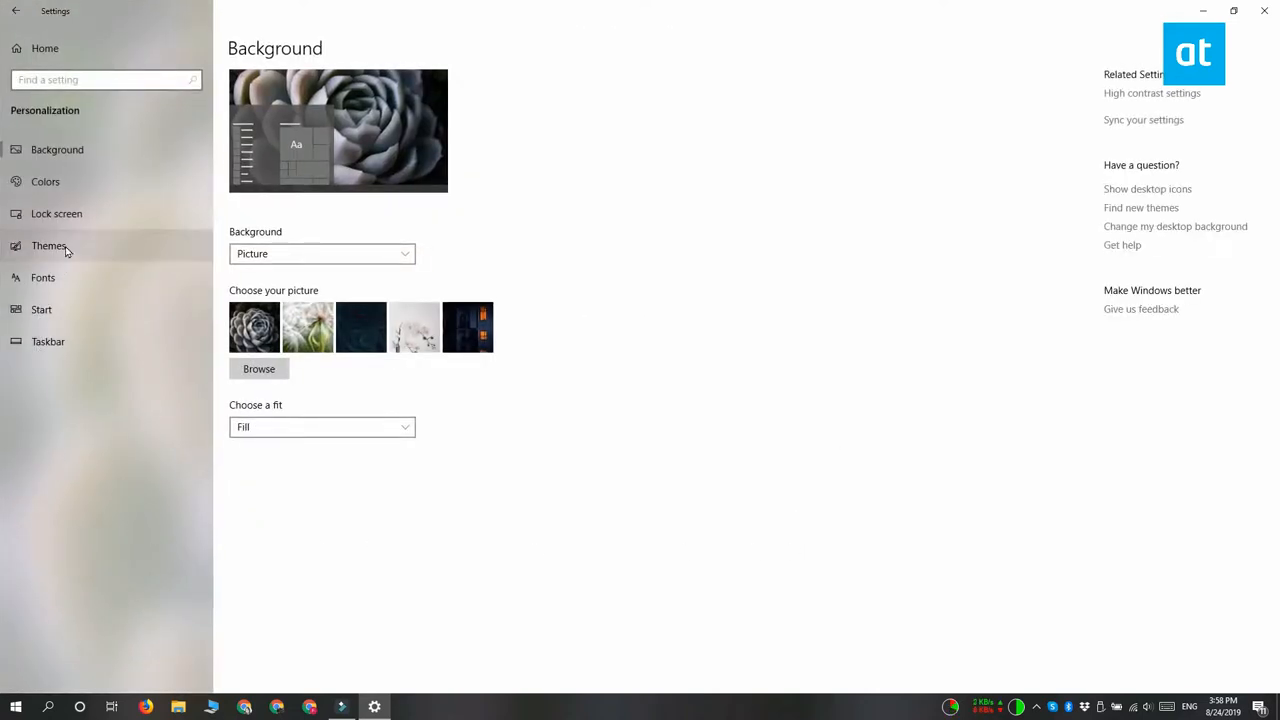
- Go to the Taskbar page and scroll down to the Notification area options
left_click(48, 341)
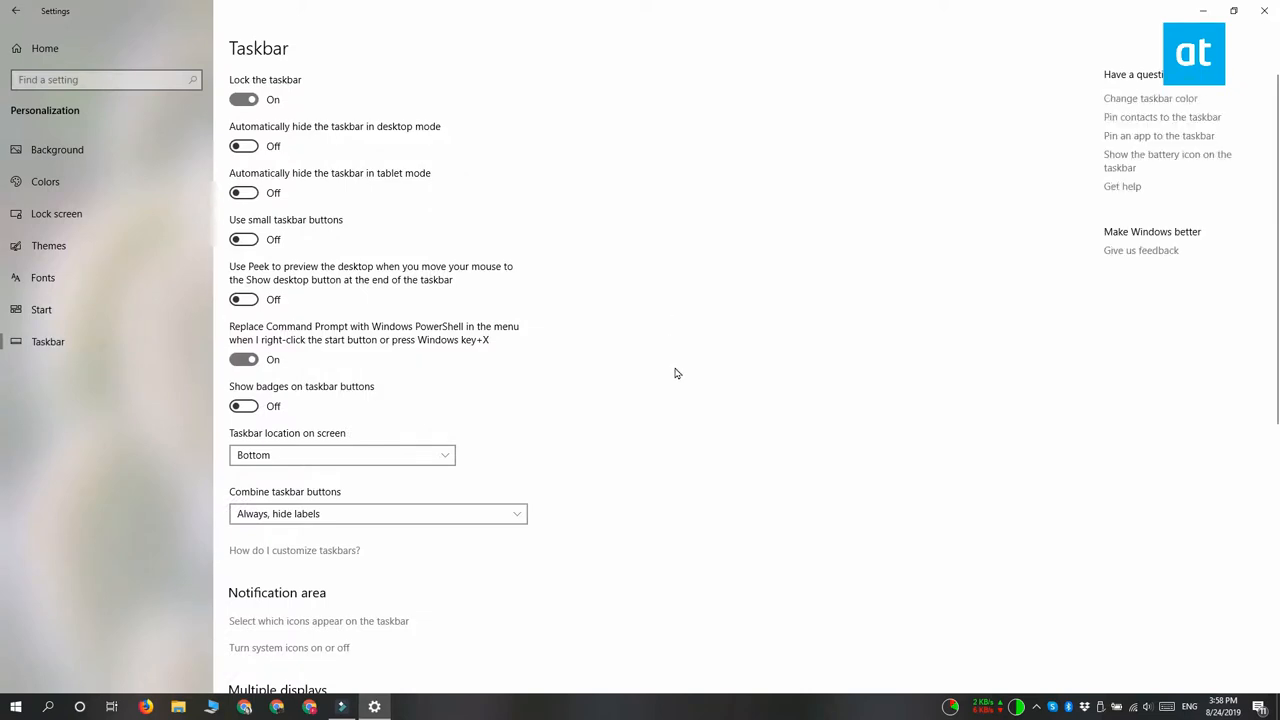
scroll("down", 3)
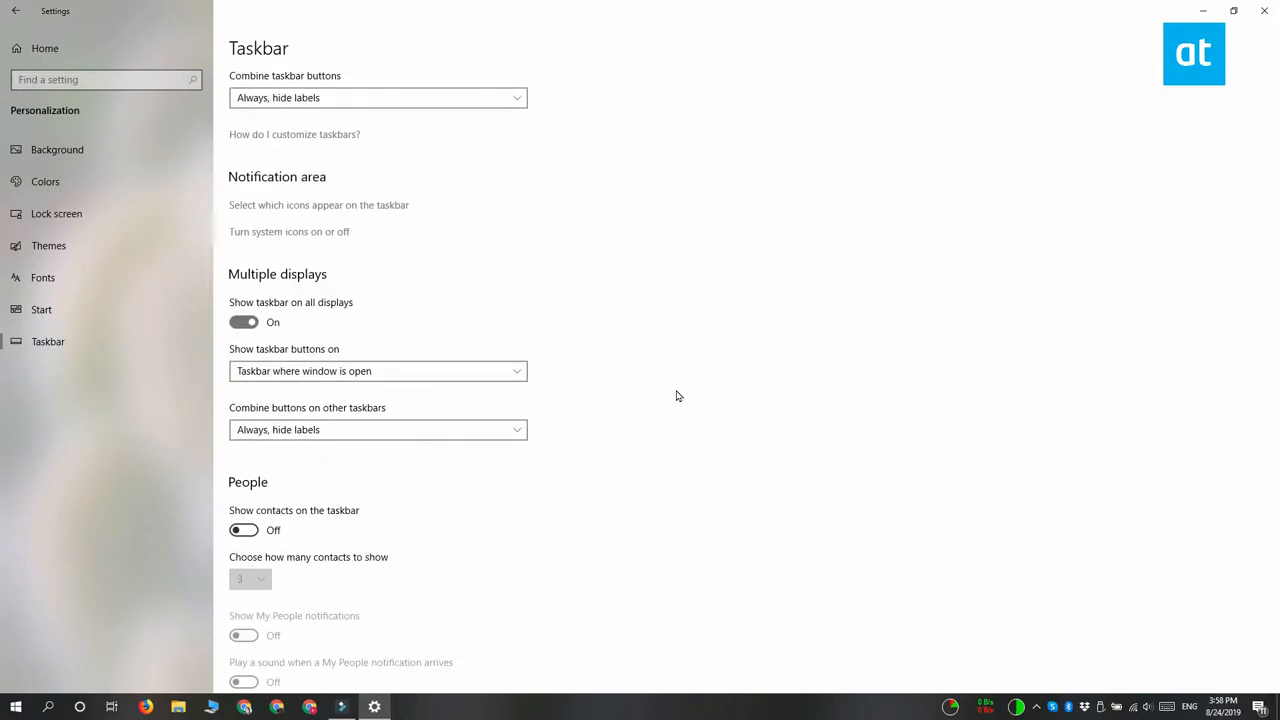
mouse_move(392, 217)
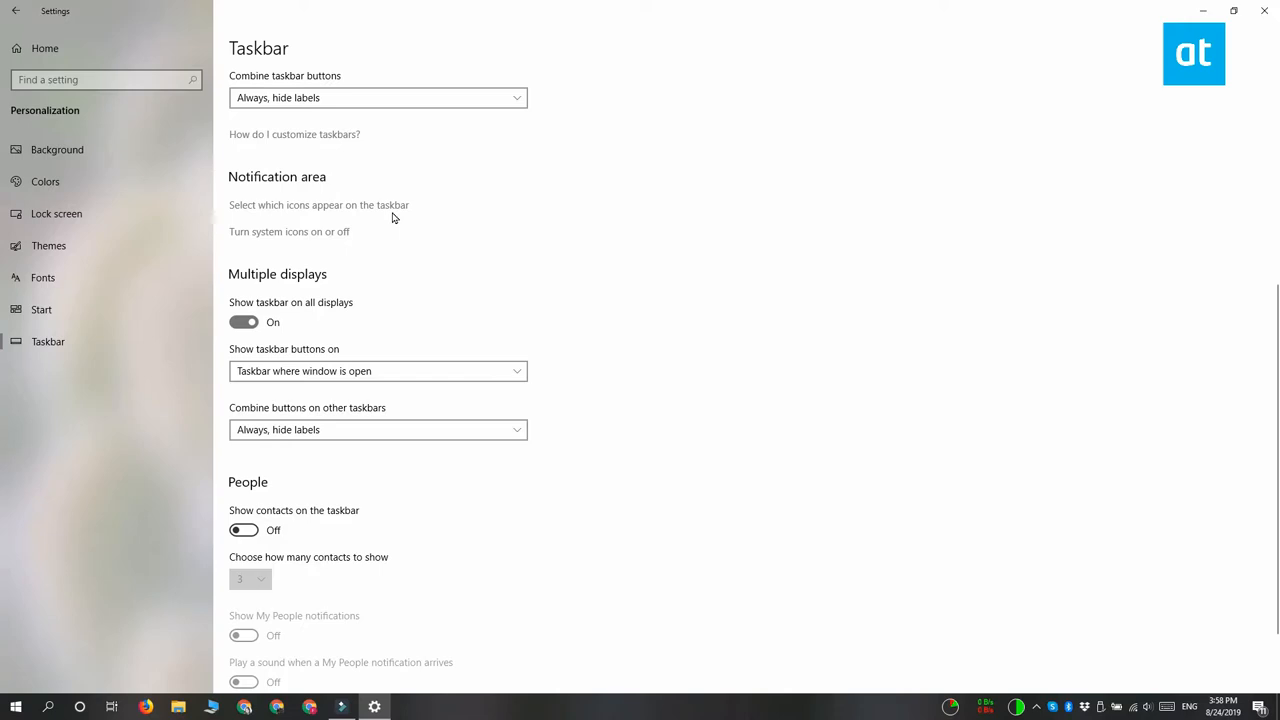
- Turn on 'Always show all icons in the notification area', then minimize Settings
left_click(318, 205)
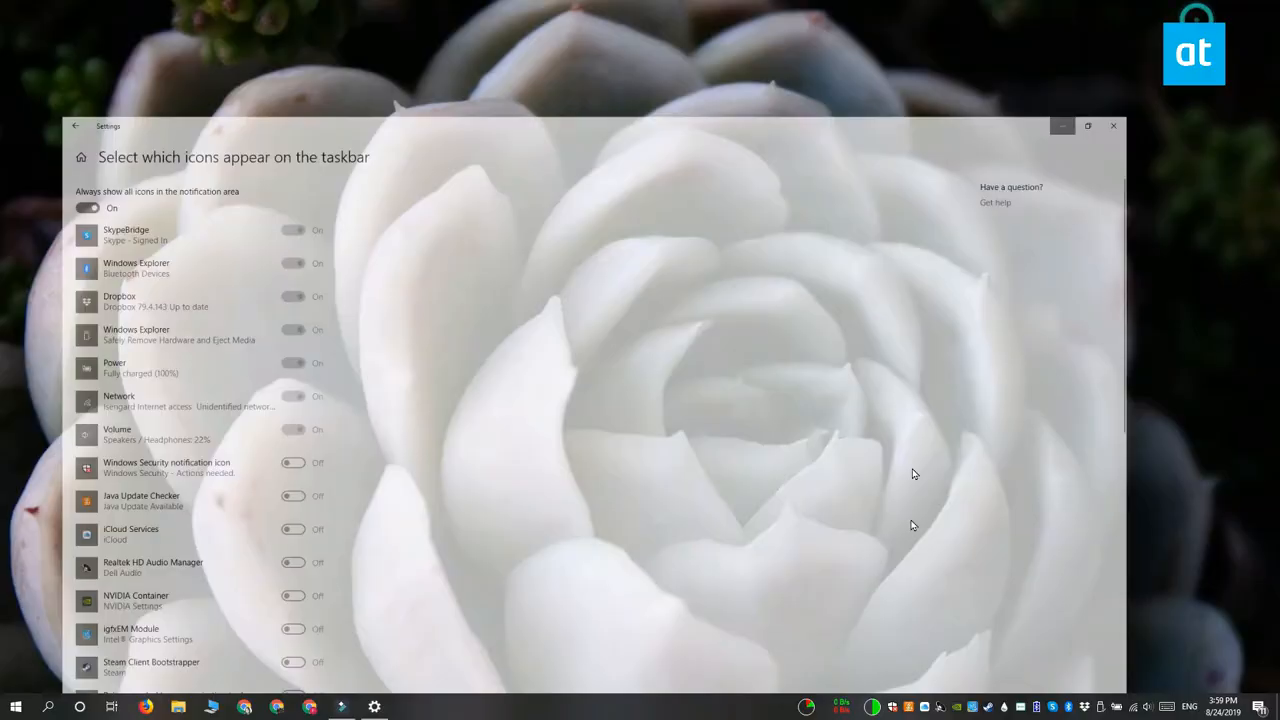
left_click(1113, 125)
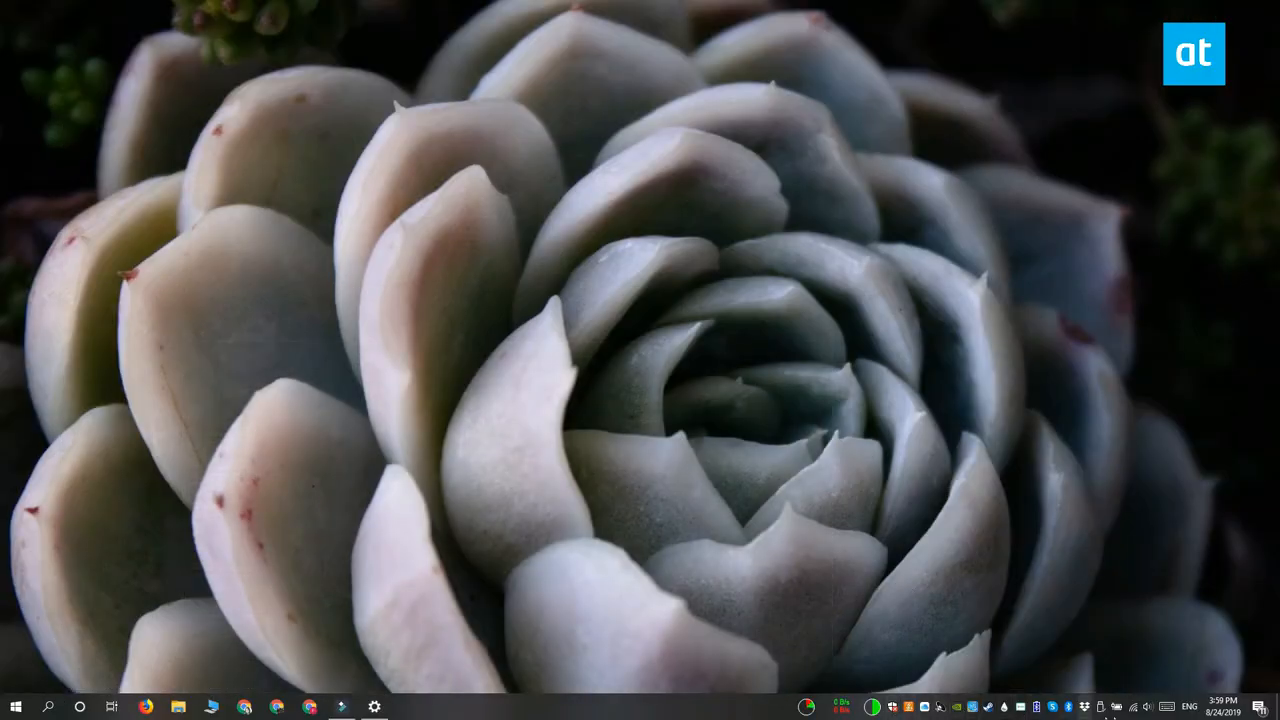
mouse_move(650, 285)
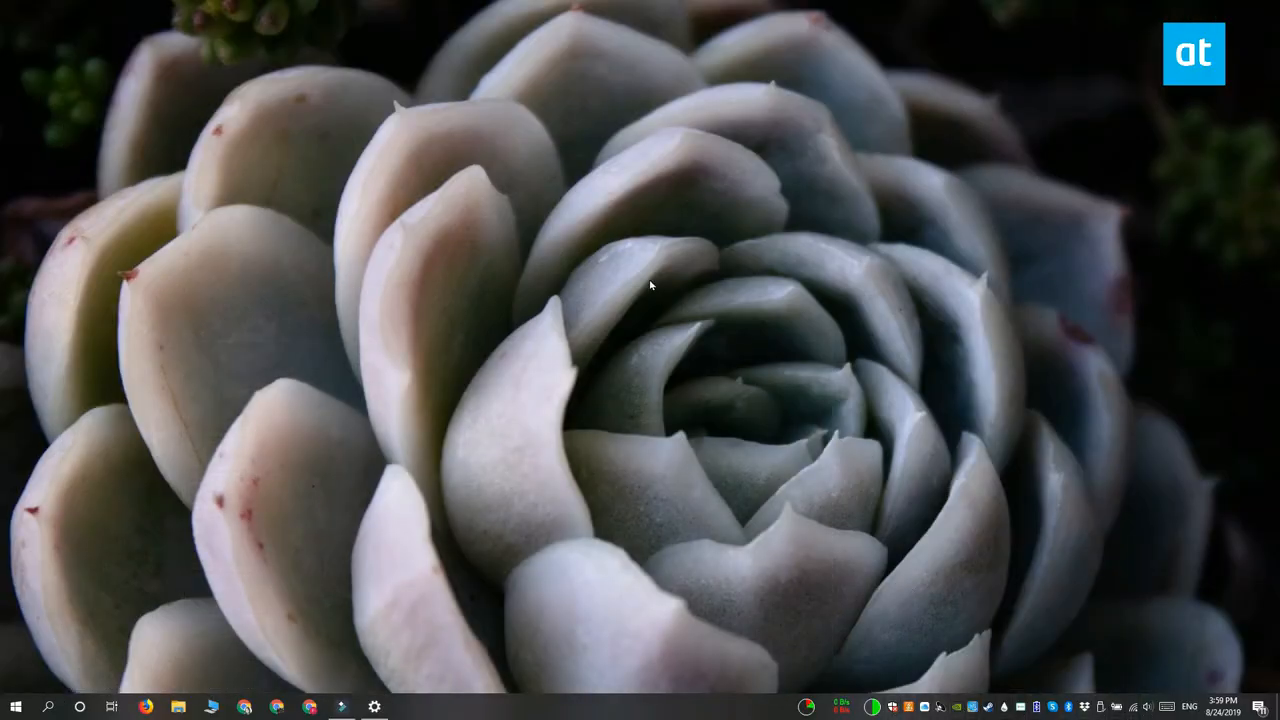